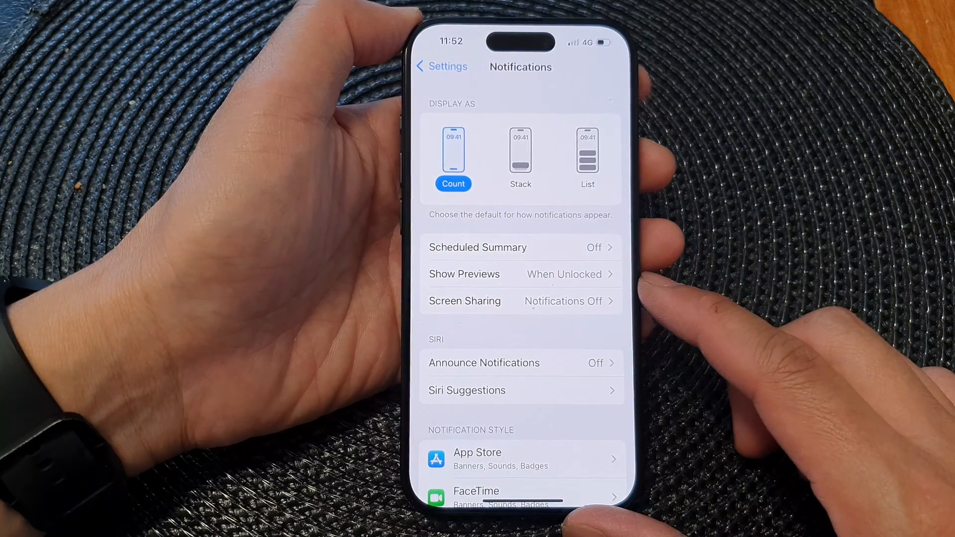
- Launch Settings from the home screen and scroll to the Notifications and General sections
left_click(441, 66)
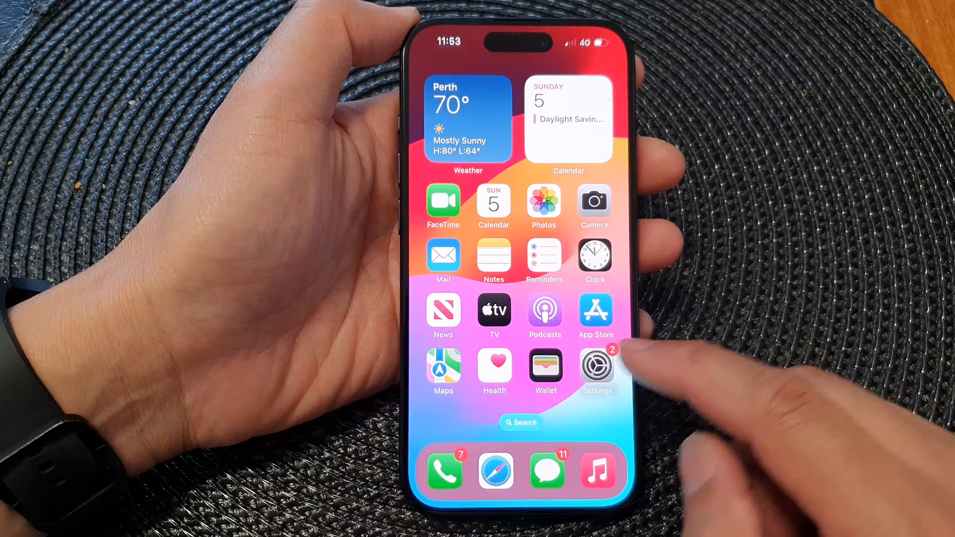
left_click(596, 364)
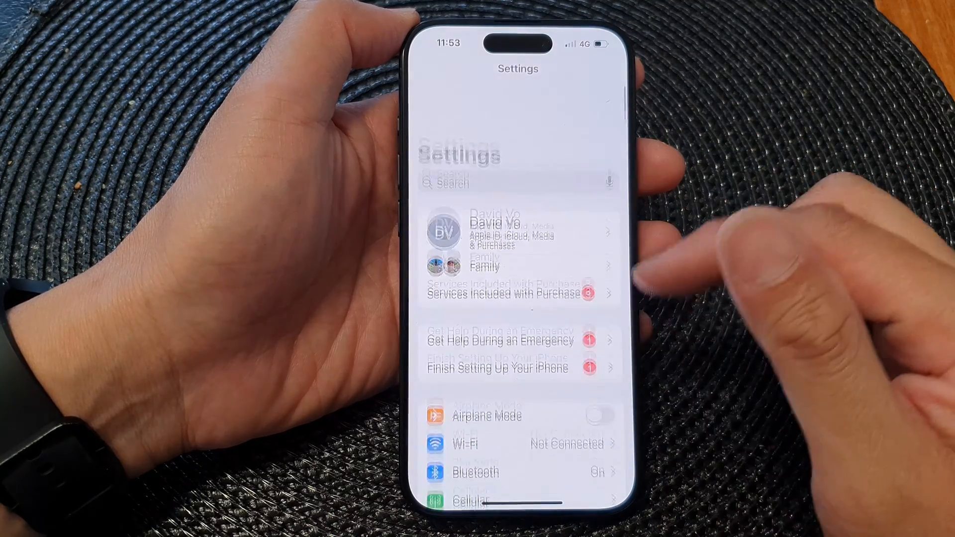
scroll("down", 3)
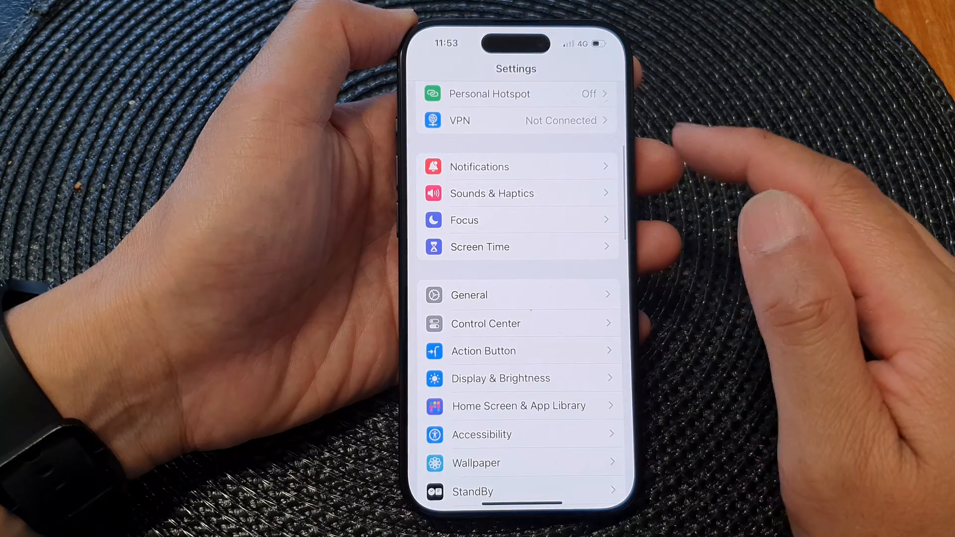
left_click(479, 167)
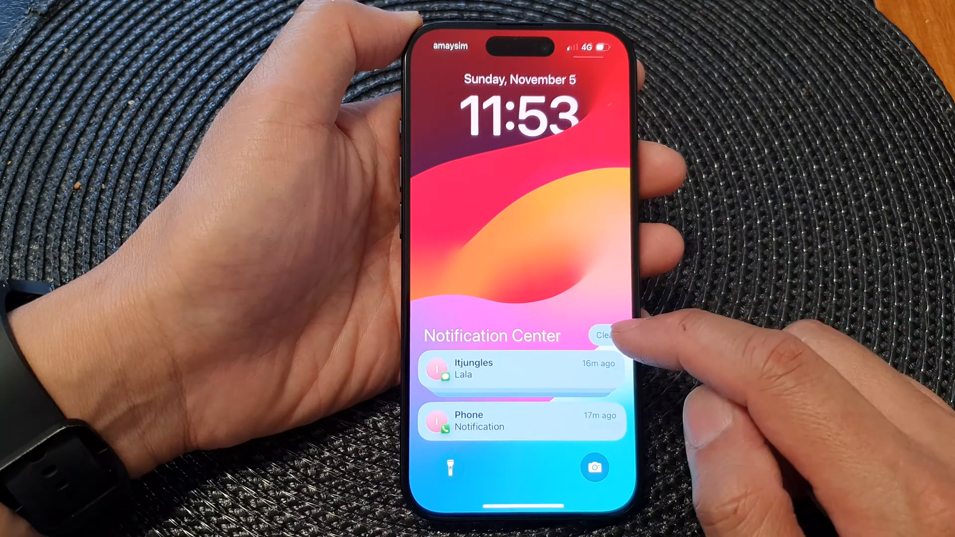
- Clear both notifications from Notification Center on the lock screen
left_click(607, 335)
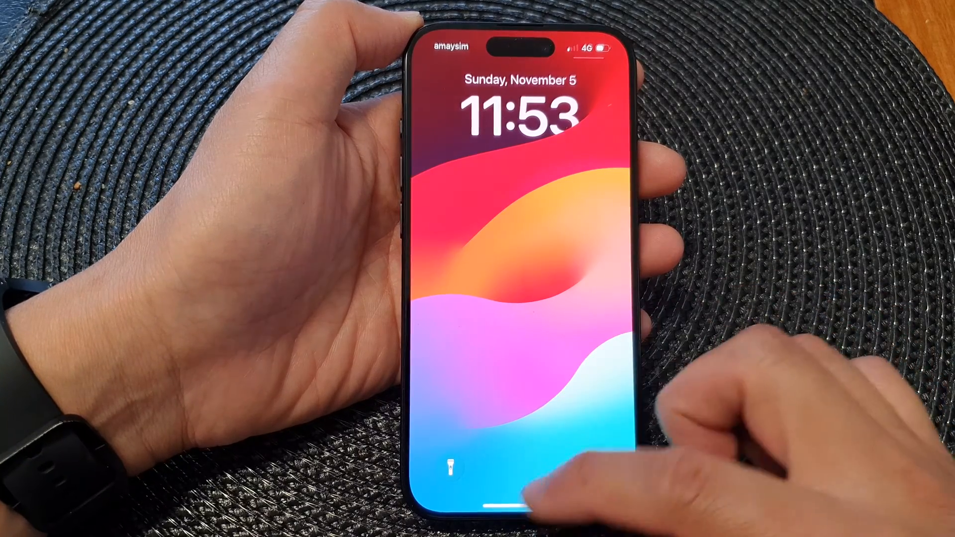